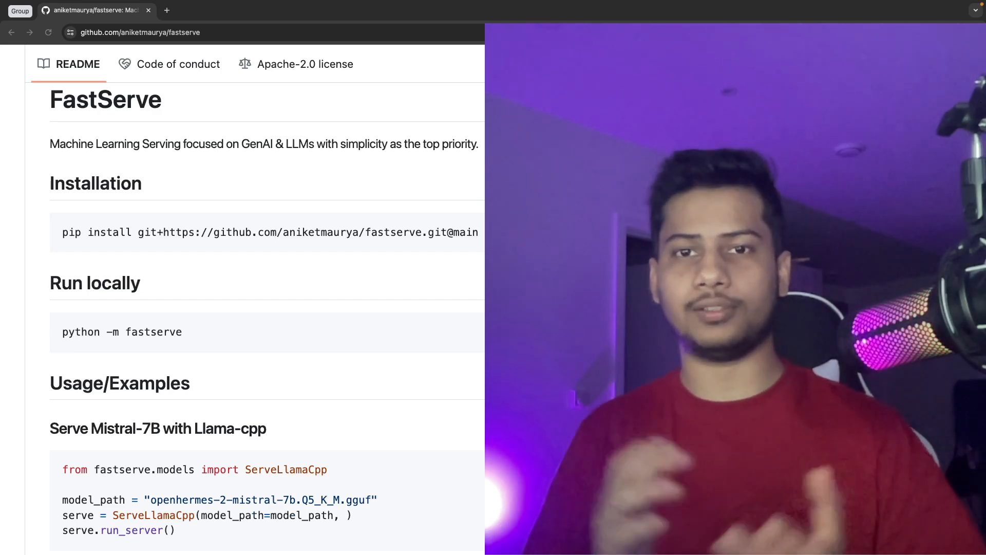
Scroll through the FastServe README toward the local API's POST /endpoint request body.
scroll(down, 3)
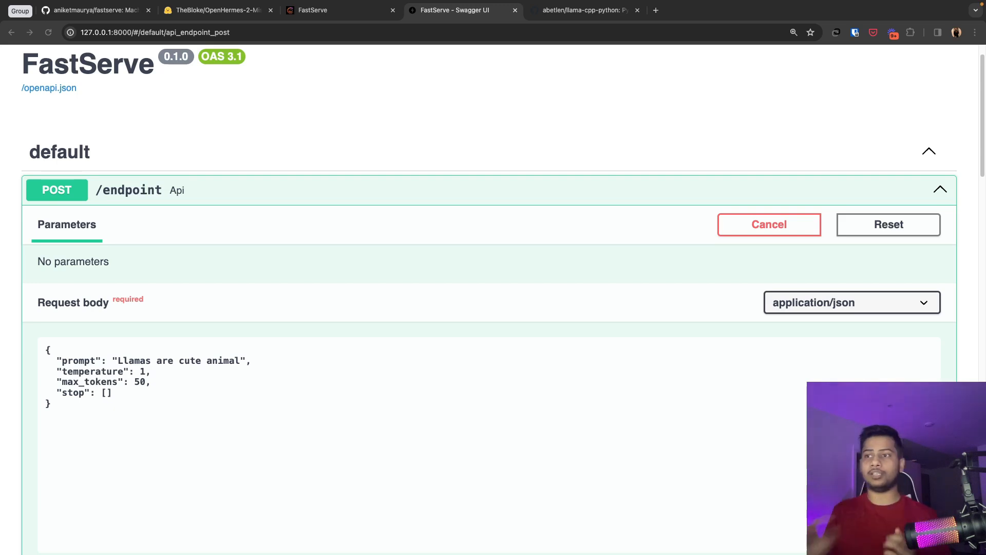
Execute the llama prompt on POST /endpoint and view the 200 response with generated text.
scroll(down, 3)
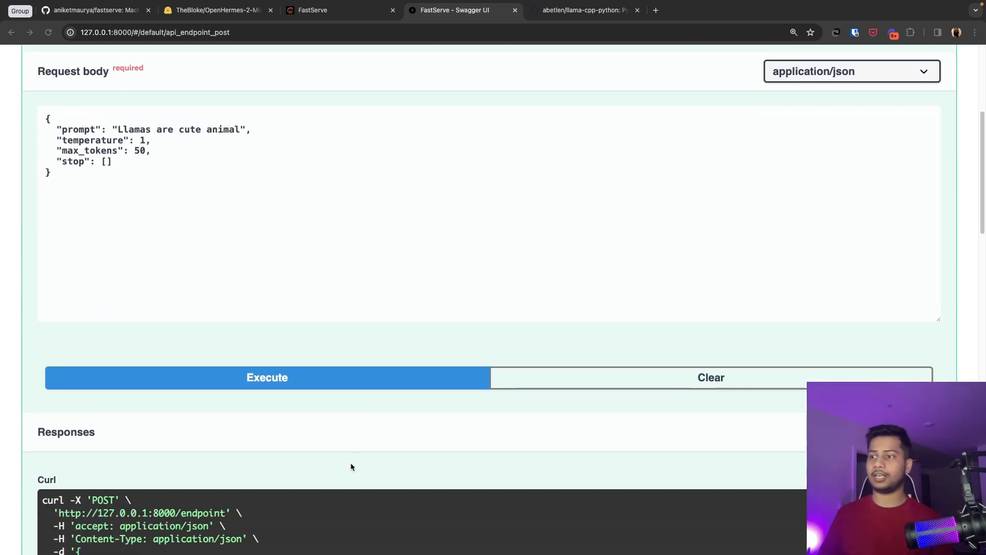
click(266, 376)
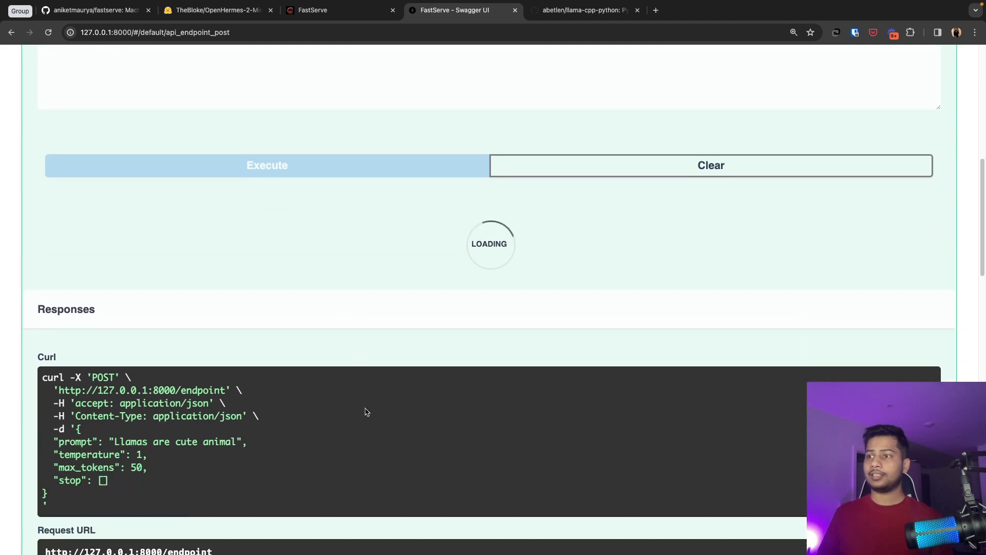
mouse_move(389, 421)
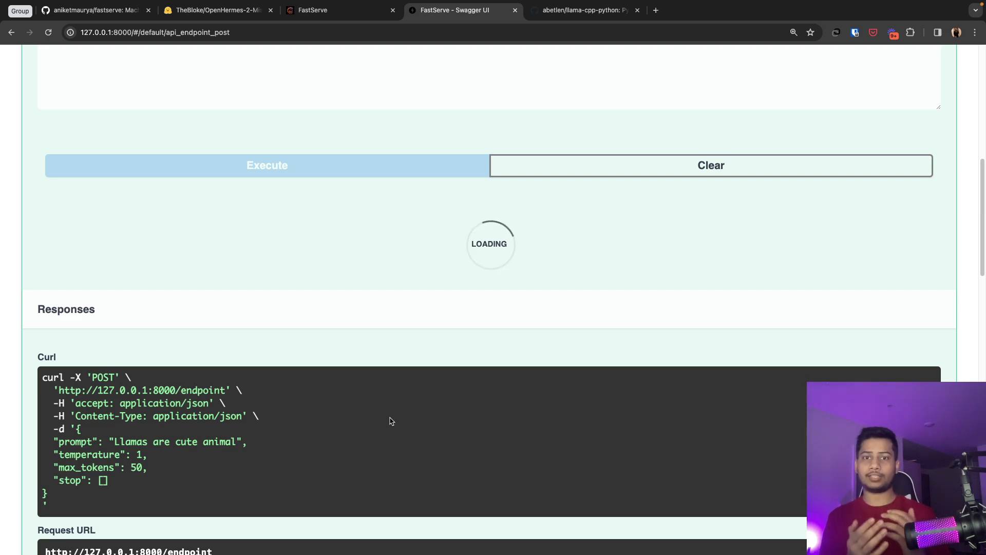
scroll(down, 3)
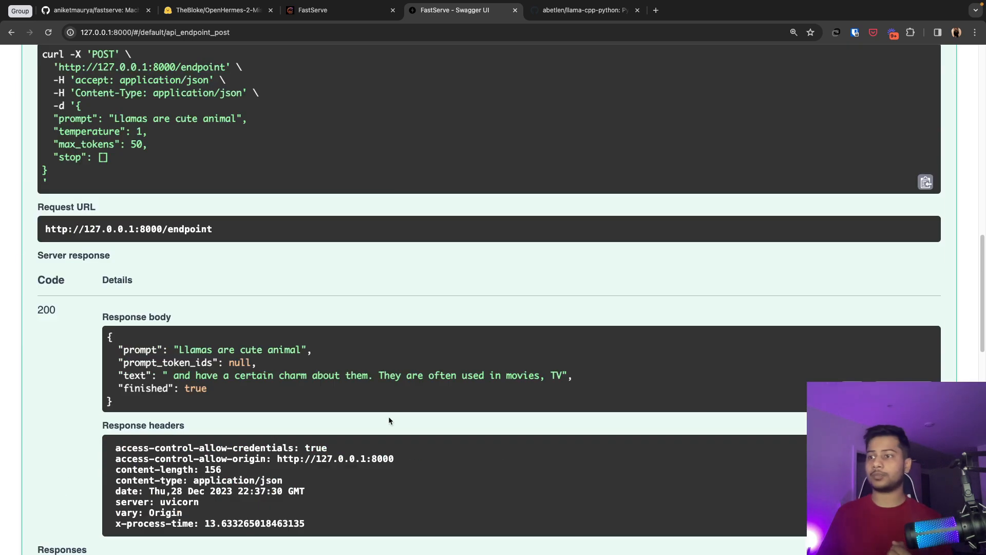
mouse_move(371, 394)
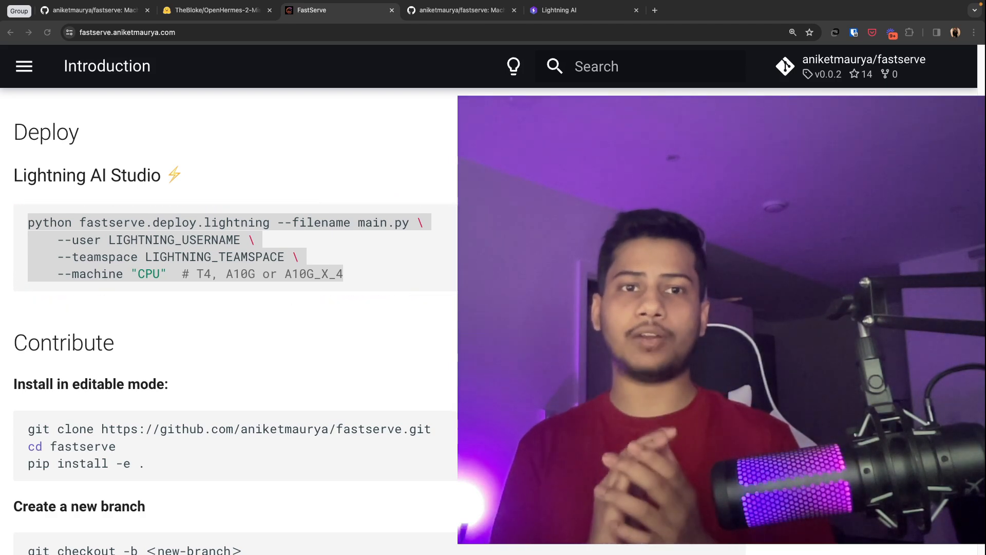
Switch from the FastServe Lightning AI Studio deploy docs to the Lightning AI homepage.
click(558, 10)
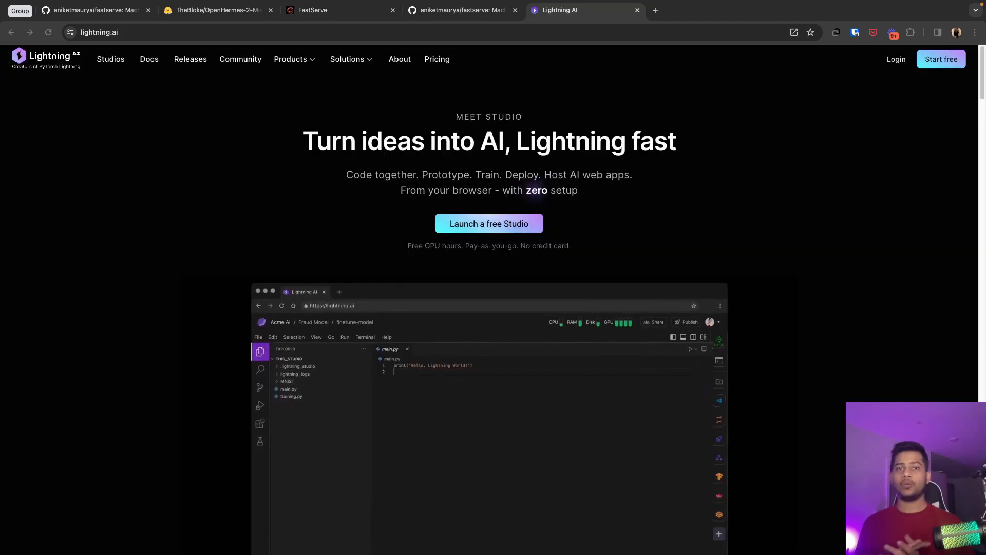